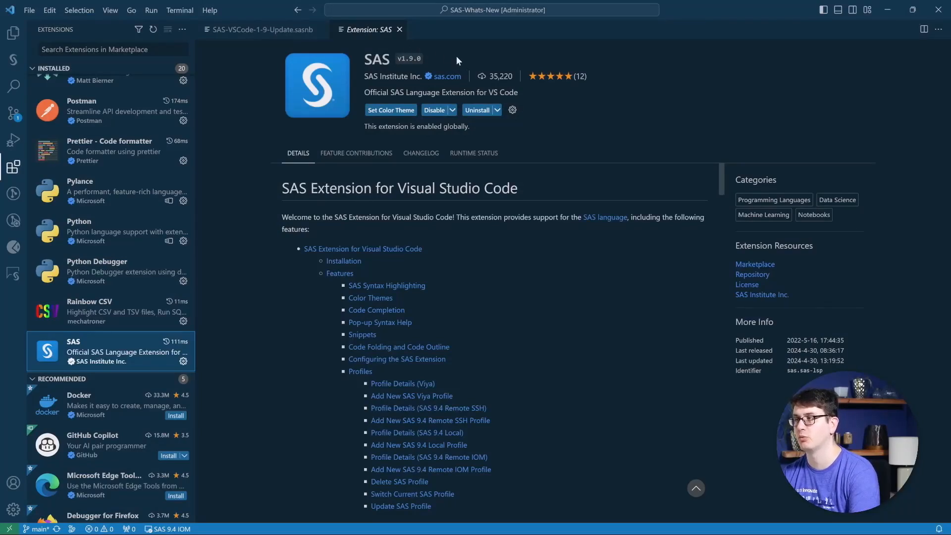
{"action": "mouse_move", "coordinate": [451, 62]}
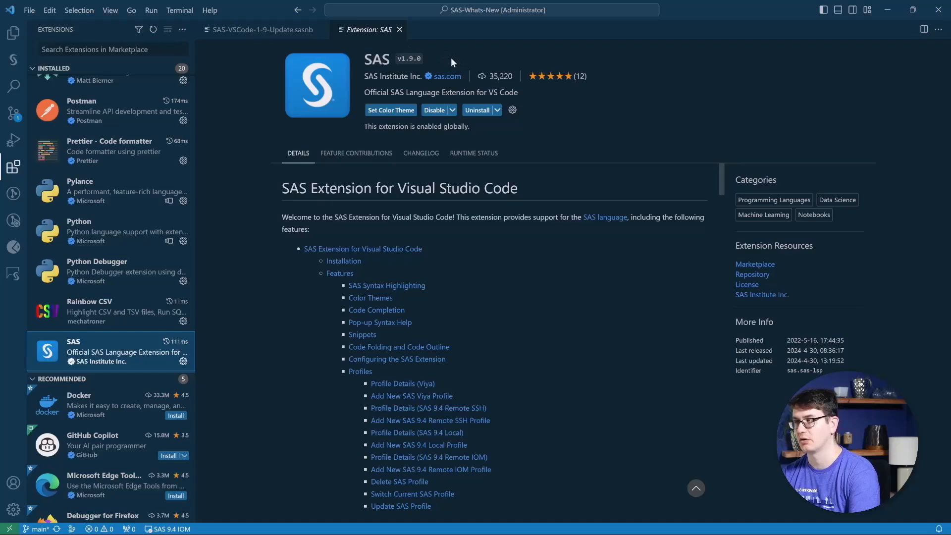
{"action": "mouse_move", "coordinate": [440, 60]}
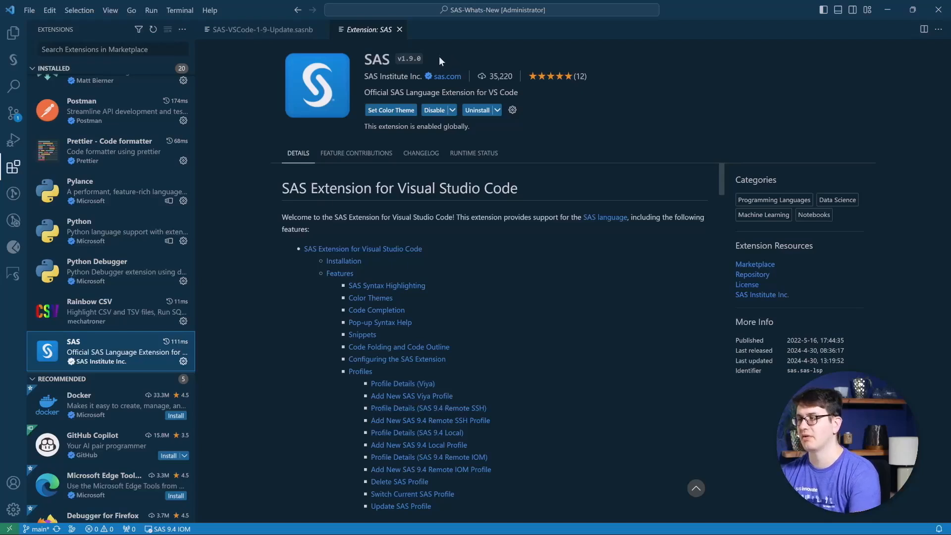
{"action": "mouse_move", "coordinate": [447, 54]}
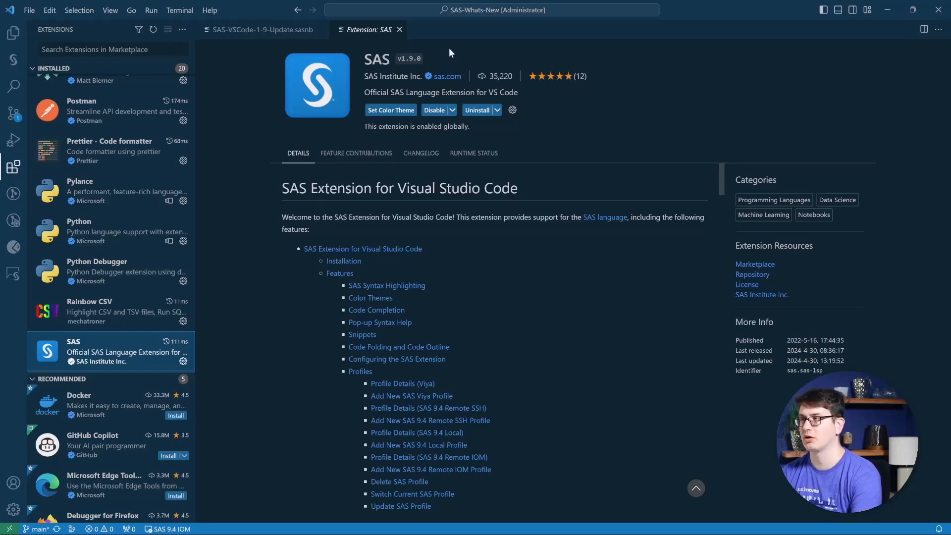
{"action": "mouse_move", "coordinate": [413, 44]}
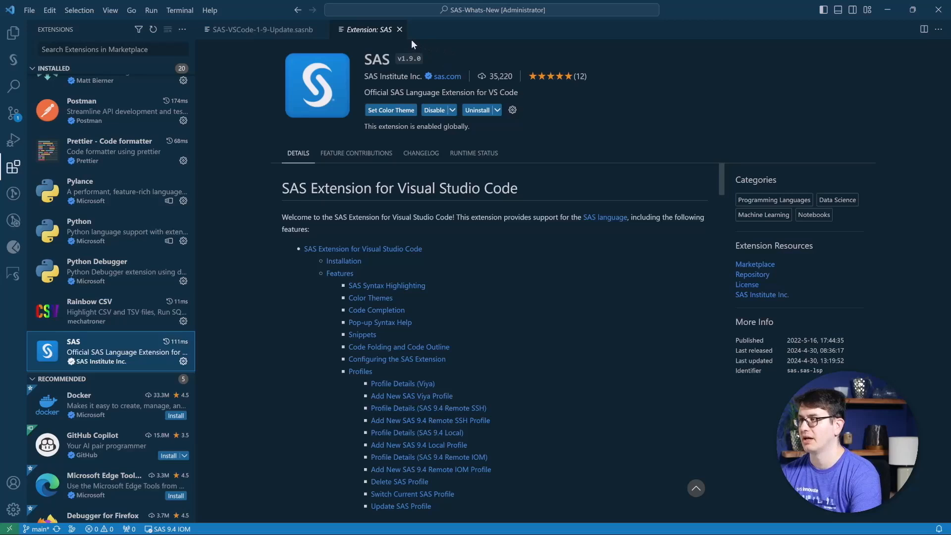
{"action": "mouse_move", "coordinate": [418, 38]}
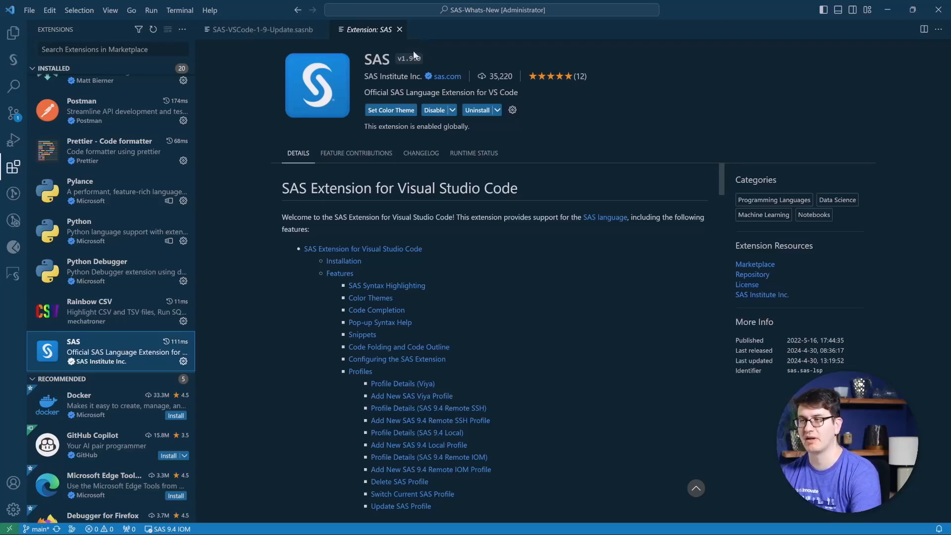
{"action": "mouse_move", "coordinate": [469, 49]}
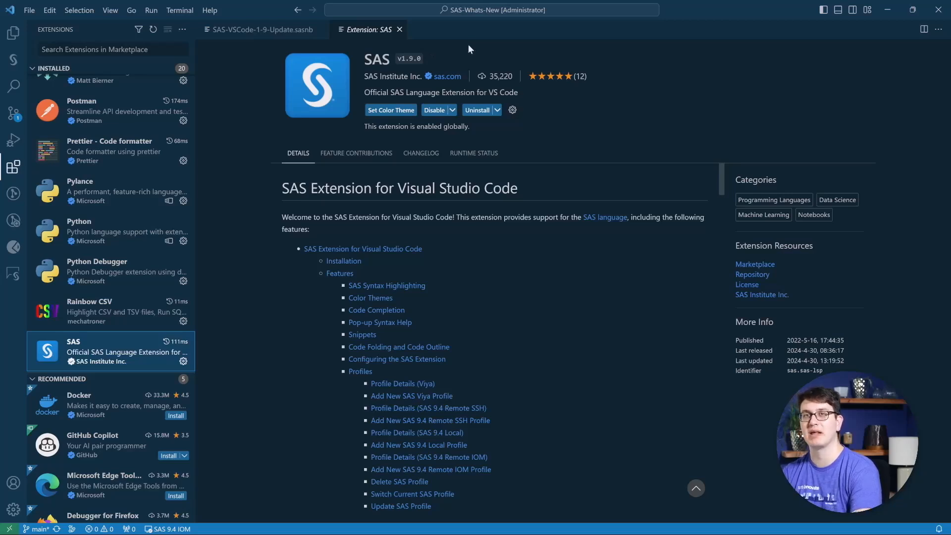
{"action": "mouse_move", "coordinate": [287, 359]}
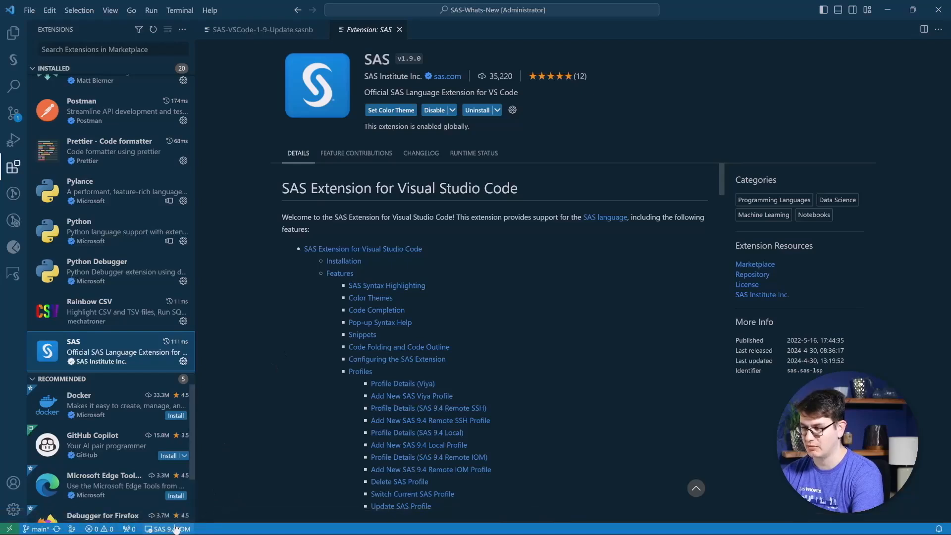
Step: Open the SAS: Libraries view listing MAPS, SASHELP, SASUSER and WORK
{"action": "left_click", "coordinate": [169, 529]}
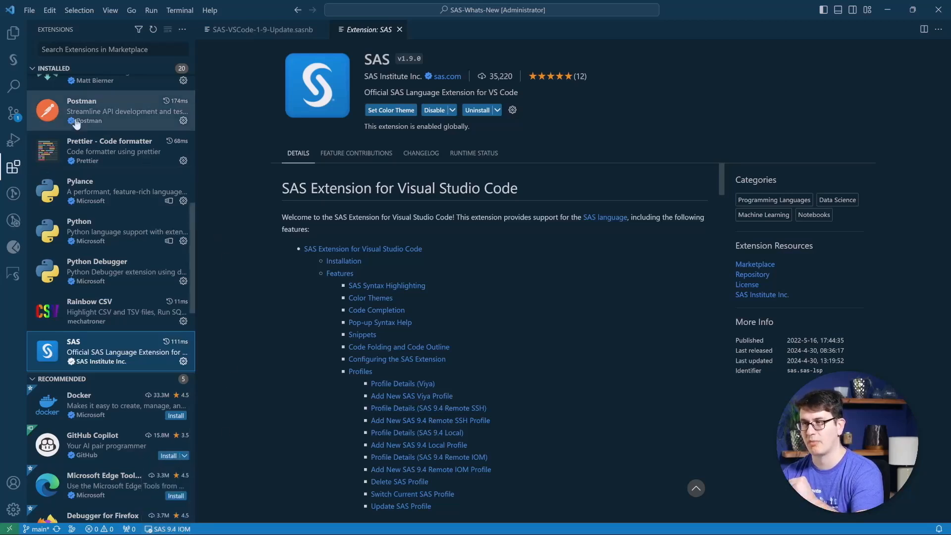
{"action": "left_click", "coordinate": [13, 60]}
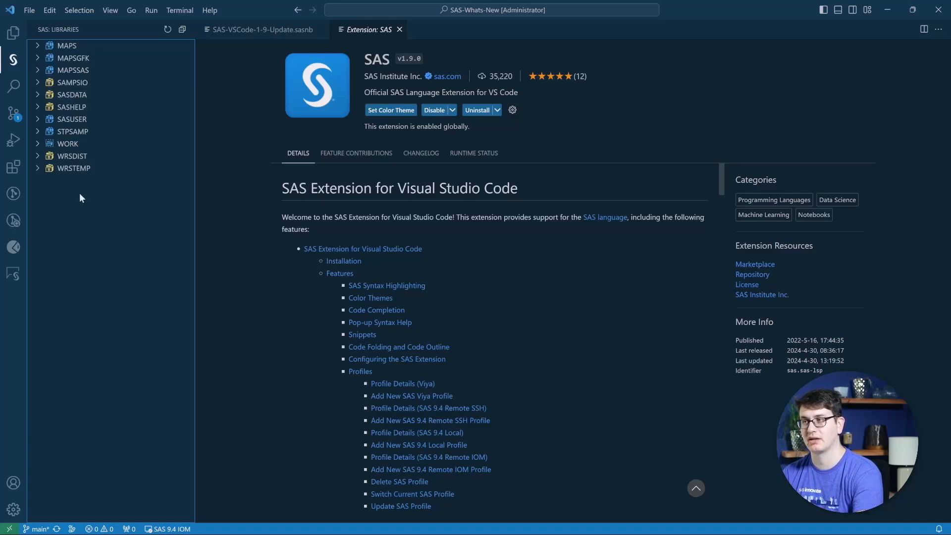
{"action": "mouse_move", "coordinate": [93, 190]}
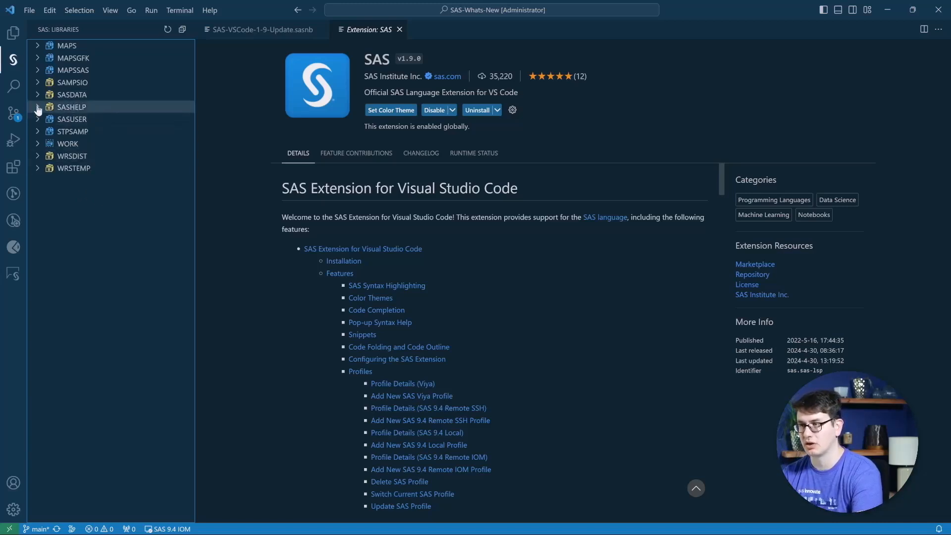
Step: Select and expand the SASHELP library to list tables like AIR, BASEBALL and CARS
{"action": "left_click", "coordinate": [71, 107]}
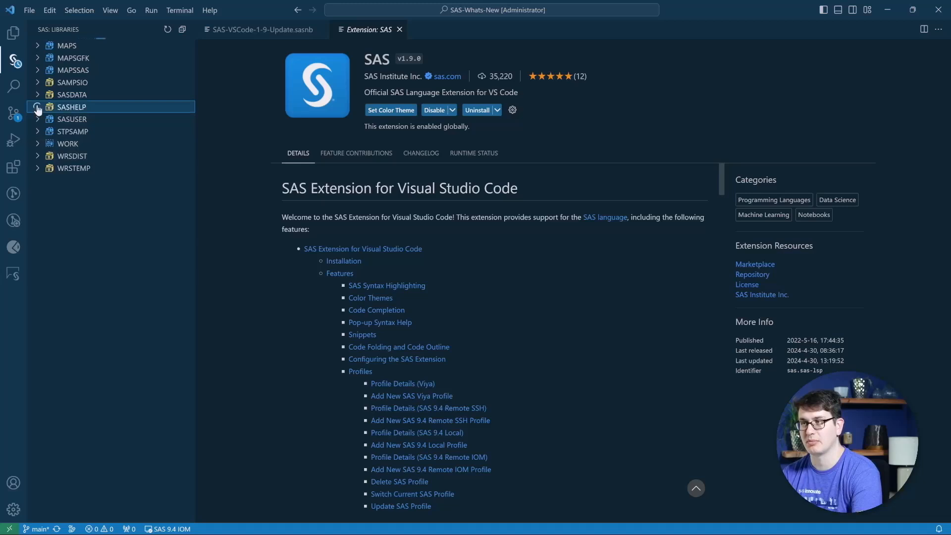
{"action": "left_click", "coordinate": [38, 107]}
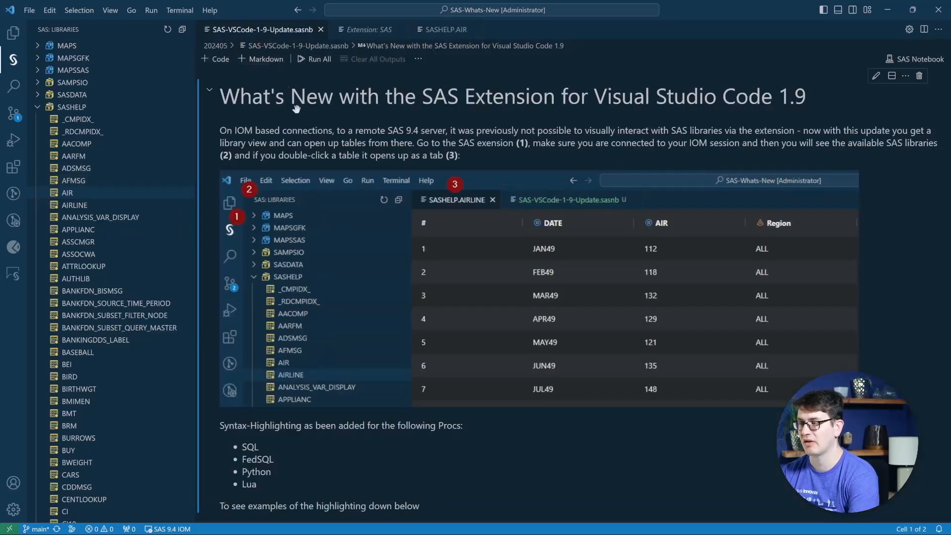
Step: Scroll the 1.9 notebook down to the Syntax-Highlighting section with SQL and FedSQL examples
{"action": "scroll", "scroll_direction": "down", "scroll_amount": 3}
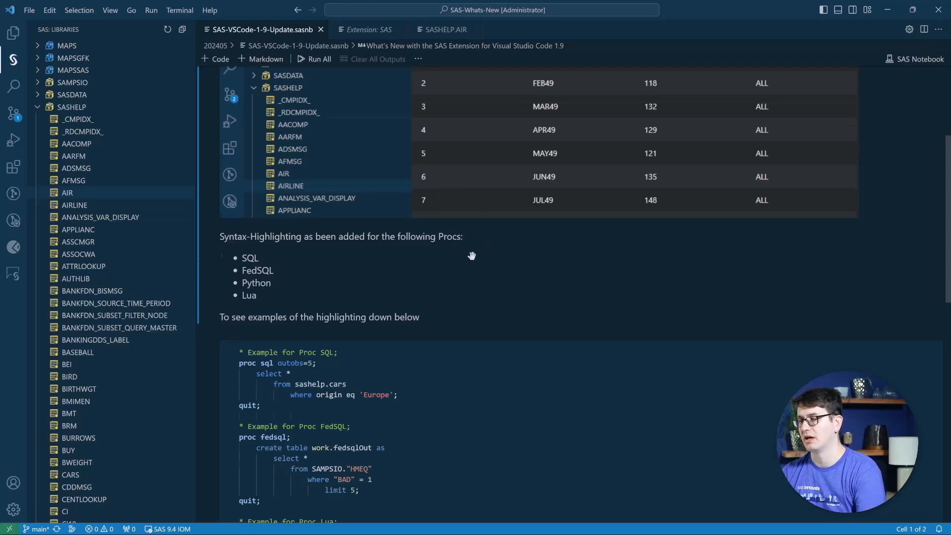
Step: Scroll further to reveal the full cell with SQL, FedSQL, Lua and Python proc examples
{"action": "scroll", "scroll_direction": "down", "scroll_amount": 3}
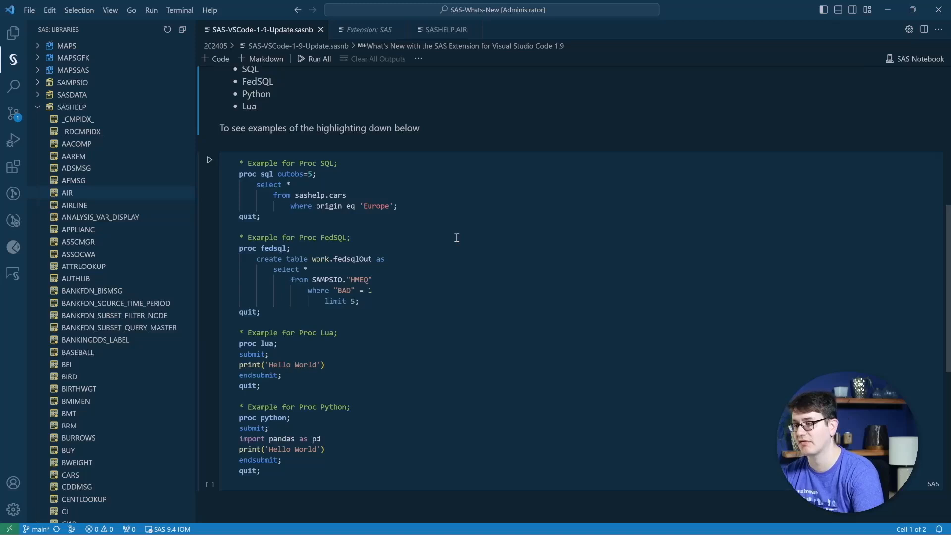
{"action": "mouse_move", "coordinate": [416, 320]}
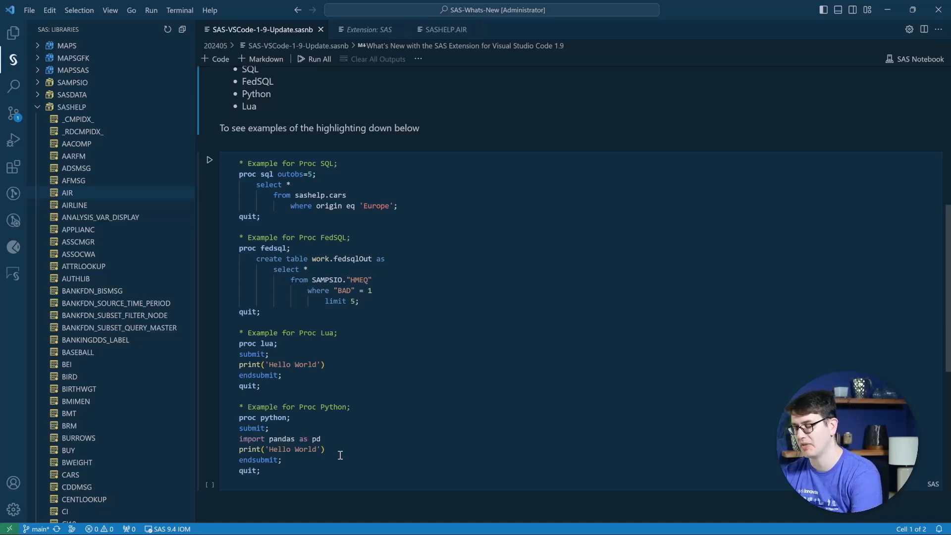
{"action": "mouse_move", "coordinate": [346, 430]}
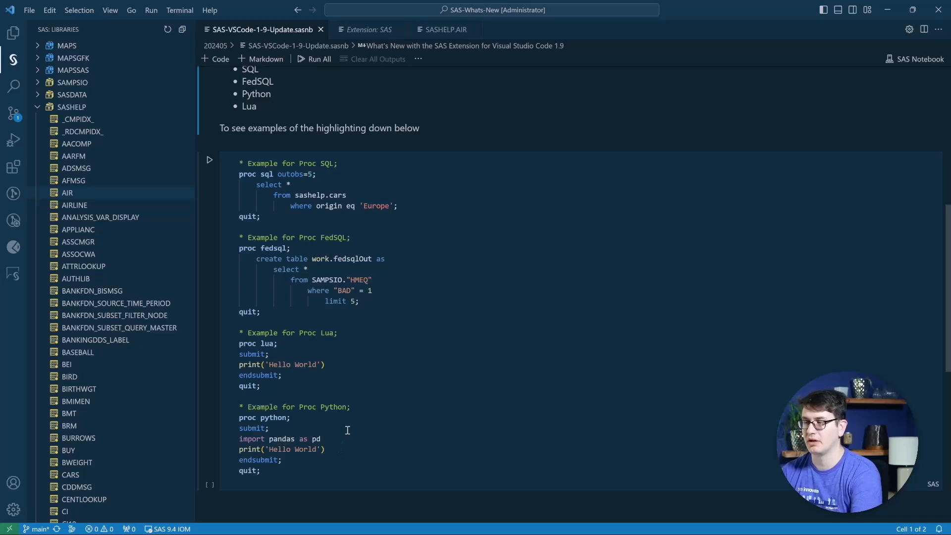